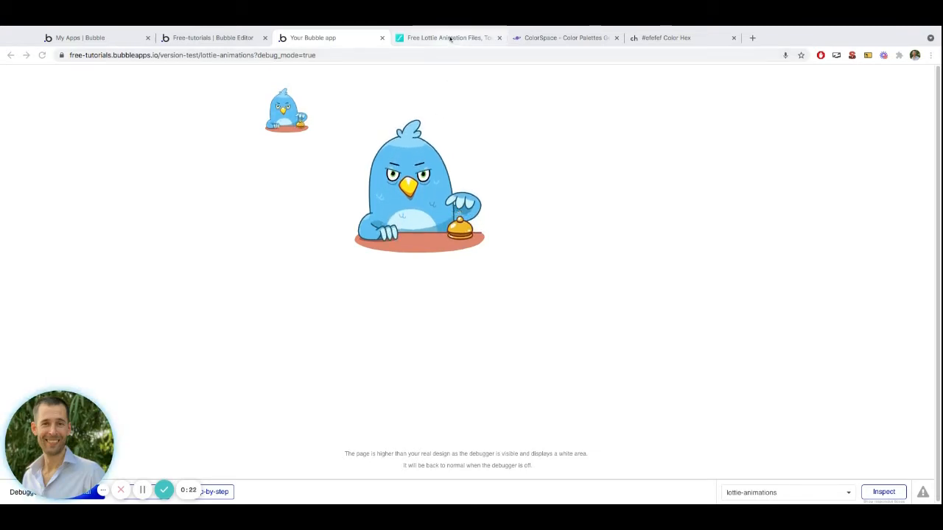
Open the hourglass from the 'waiting' results and scroll to its usage options.
left_click(447, 37)
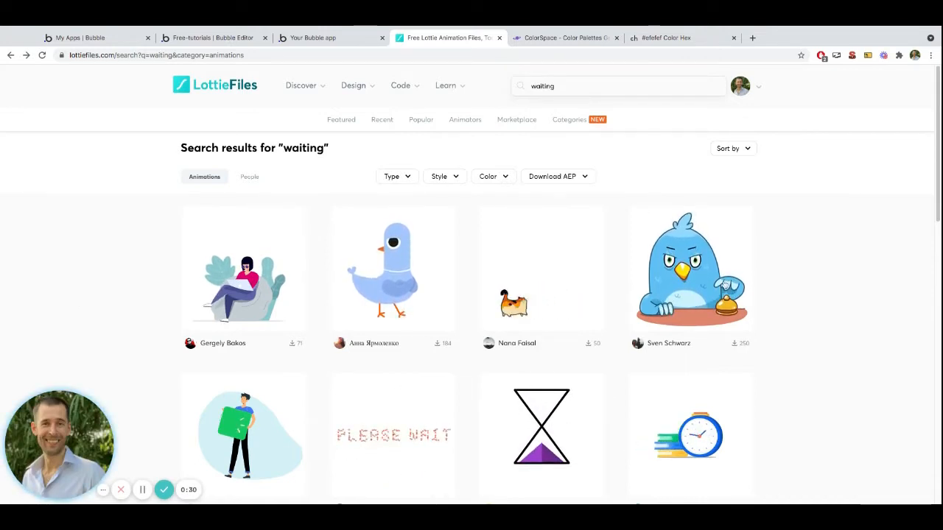
scroll("down", 3)
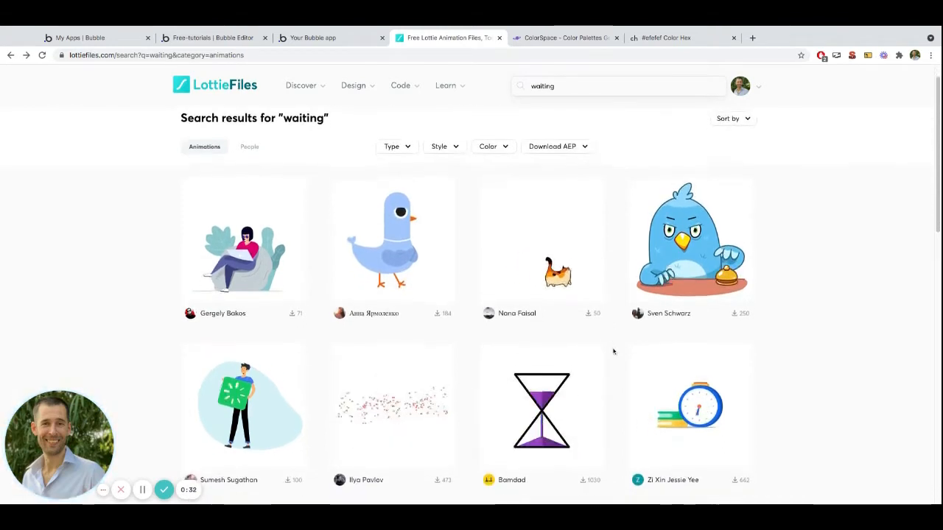
scroll("down", 3)
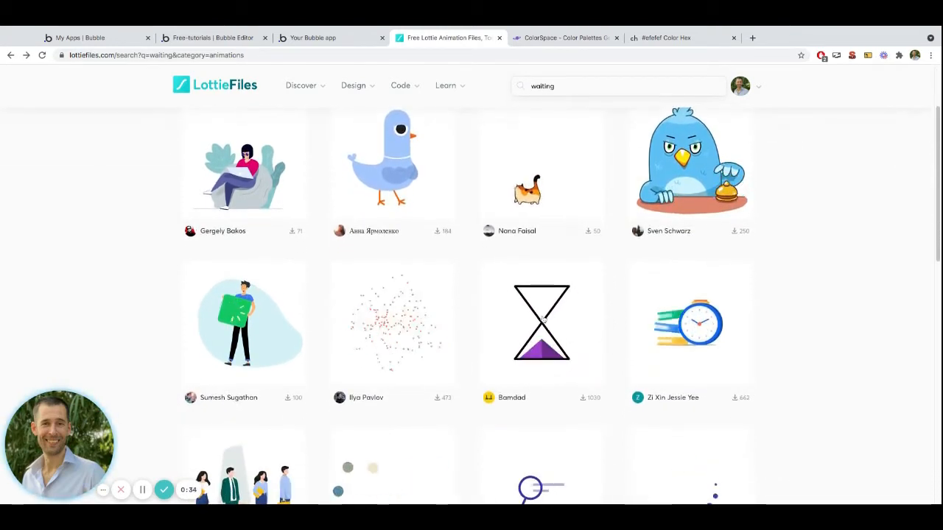
left_click(541, 323)
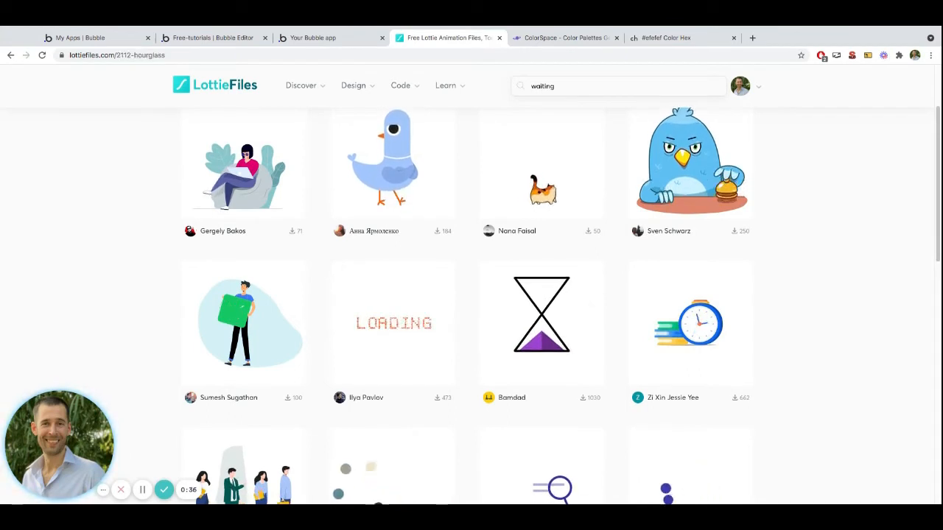
left_click(540, 316)
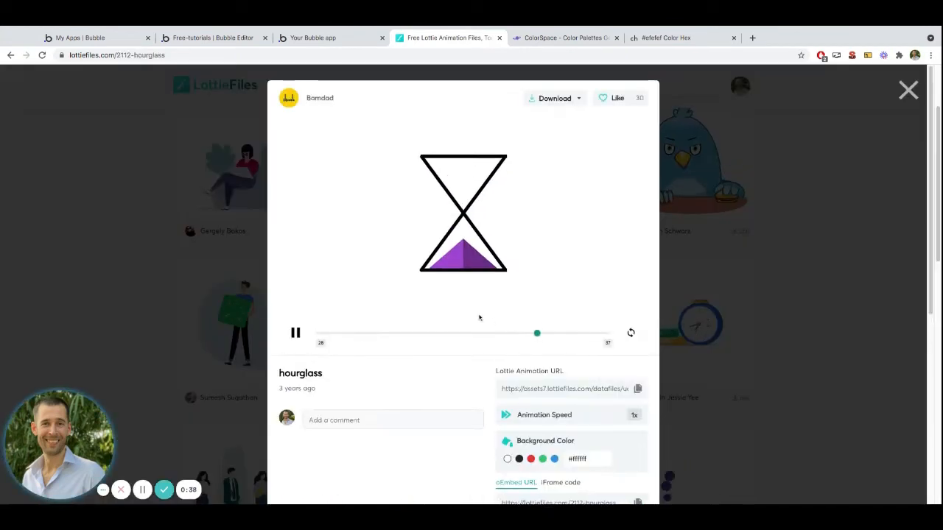
scroll("down", 3)
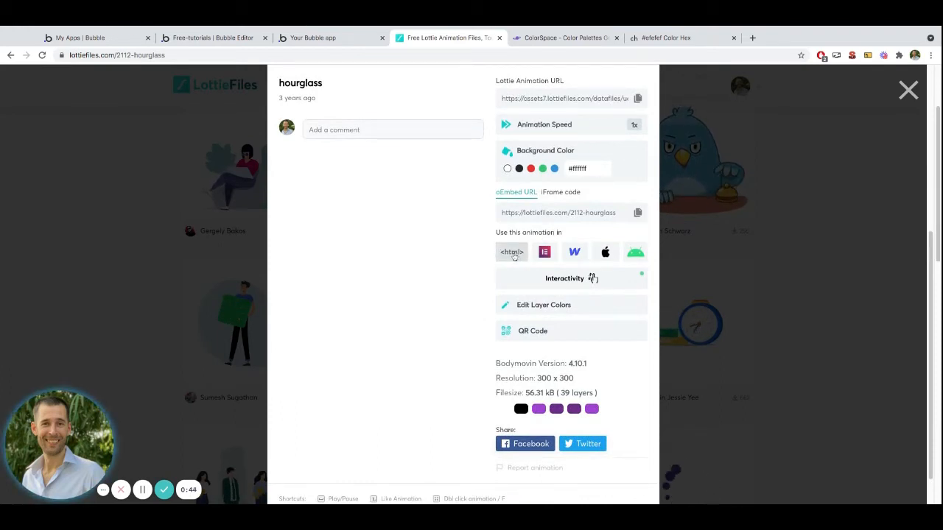
Set the hourglass player to 50px by 50px, trying speeds 5 and 0.5 before 1.
left_click(511, 252)
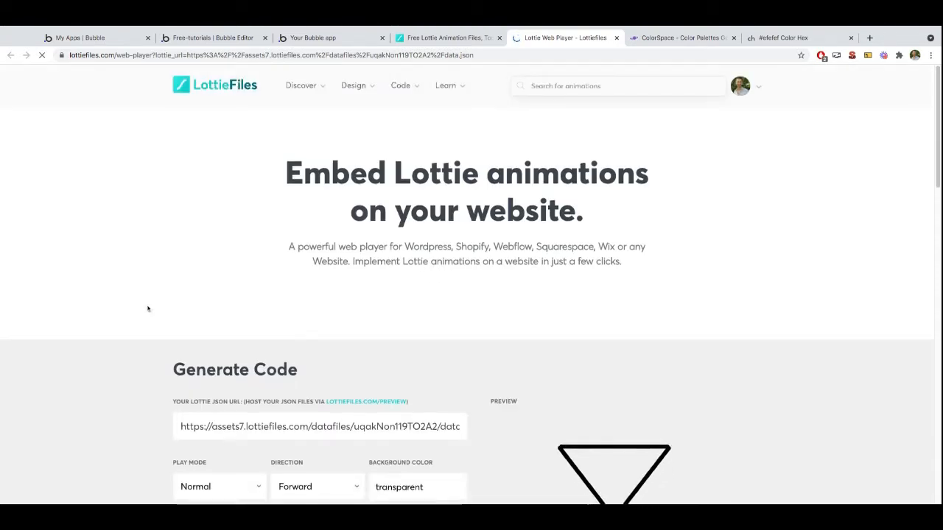
scroll("down", 3)
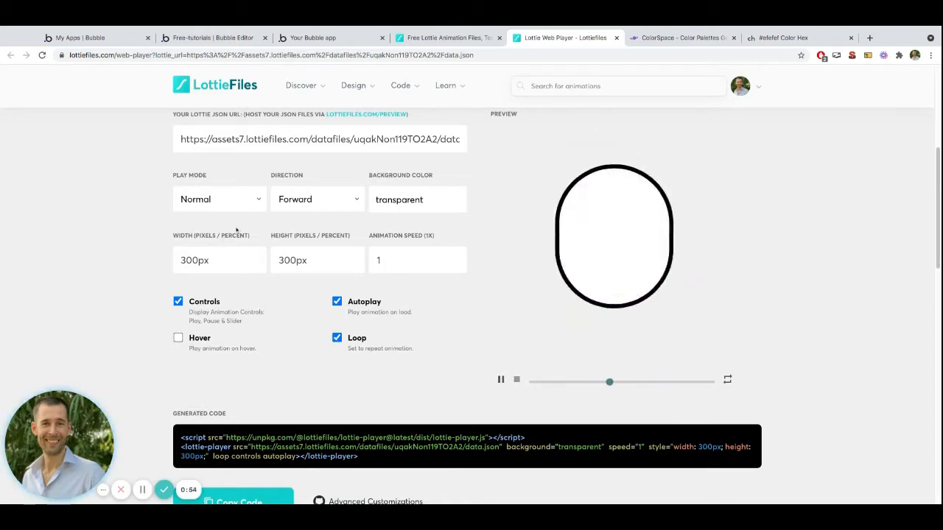
left_click(219, 199)
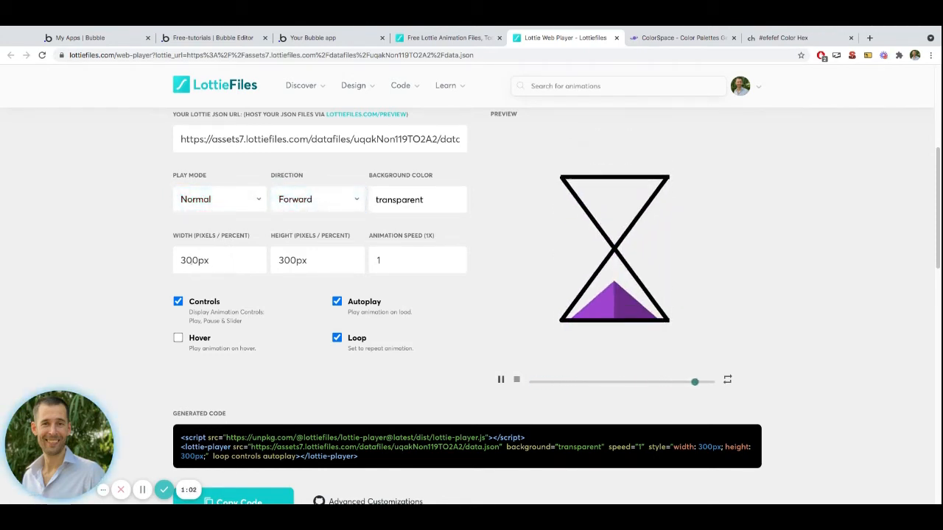
left_click(219, 260)
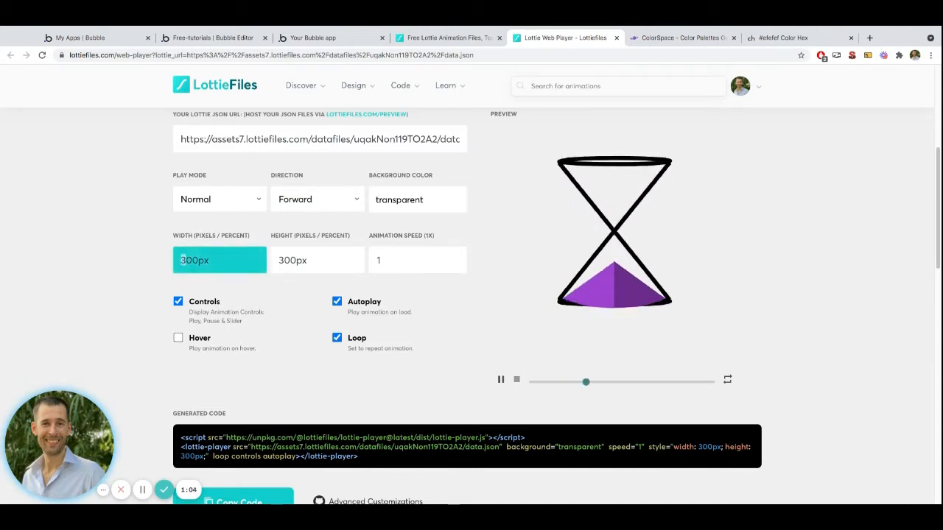
type("50px")
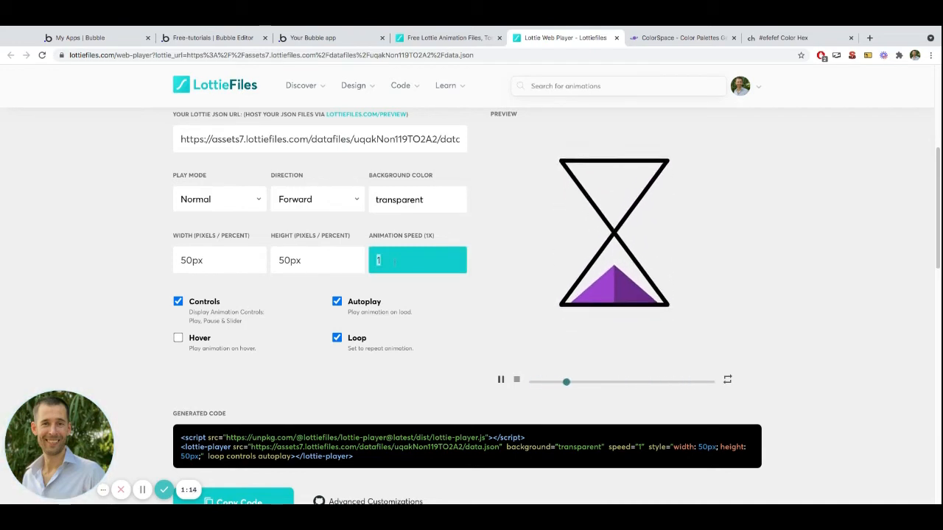
type("5")
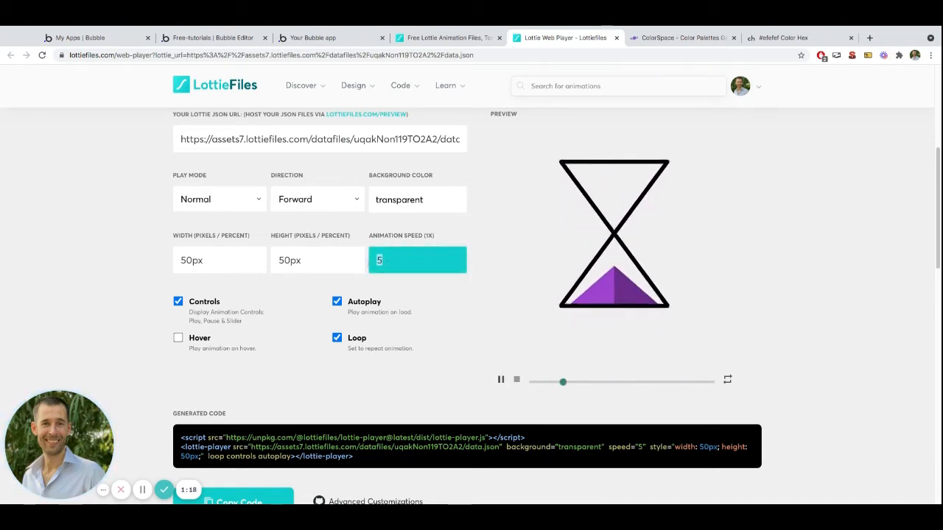
type("0.5")
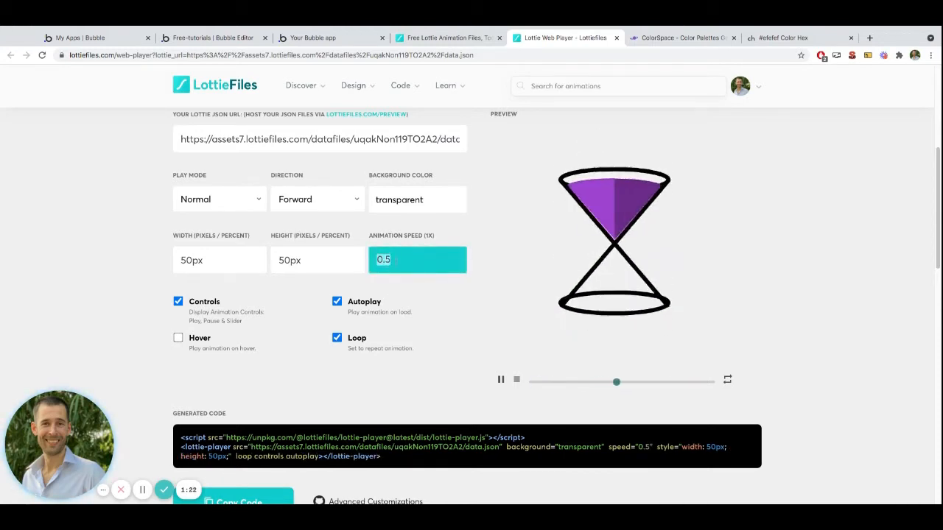
type("1")
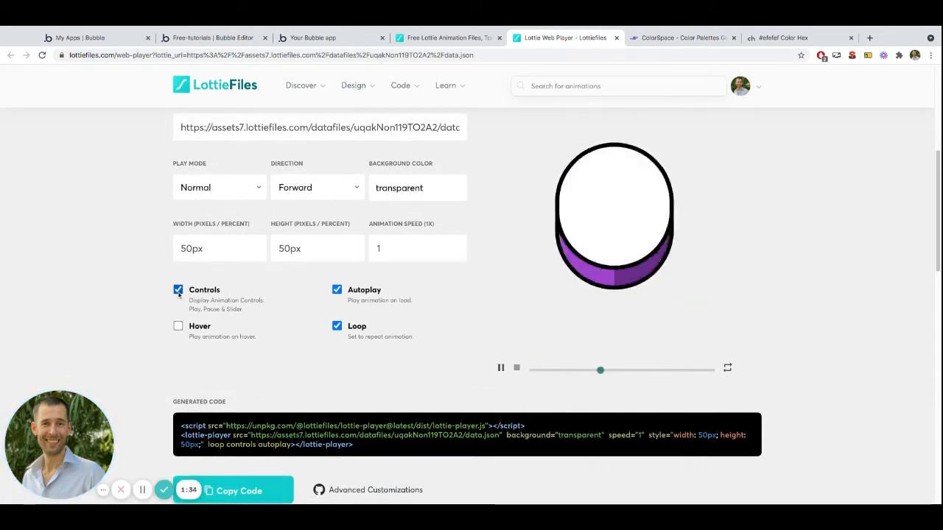
Toggle the Controls checkbox off, leaving only loop and autoplay in the code.
left_click(177, 289)
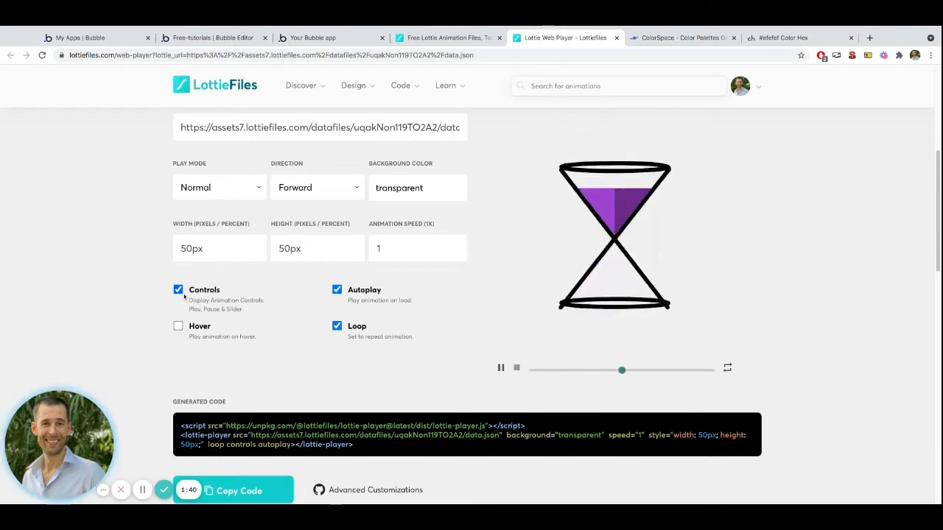
left_click(177, 289)
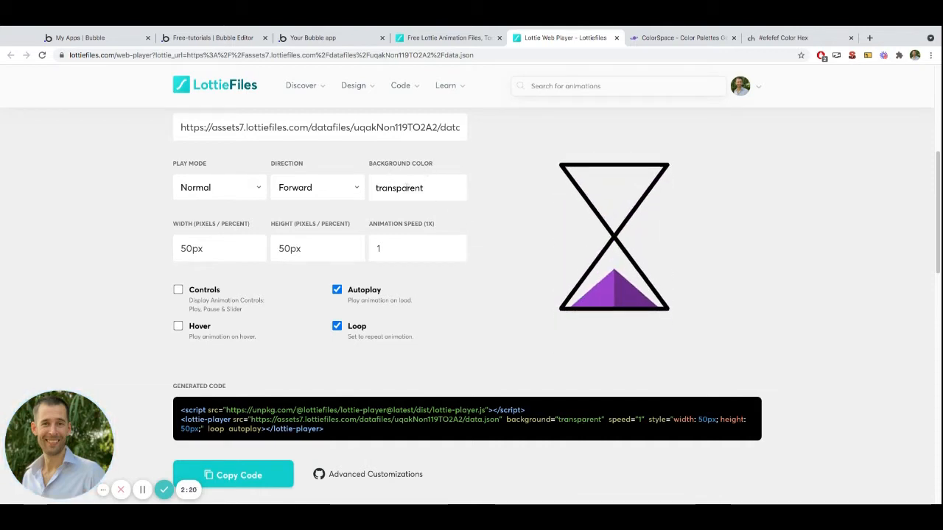
left_click(417, 187)
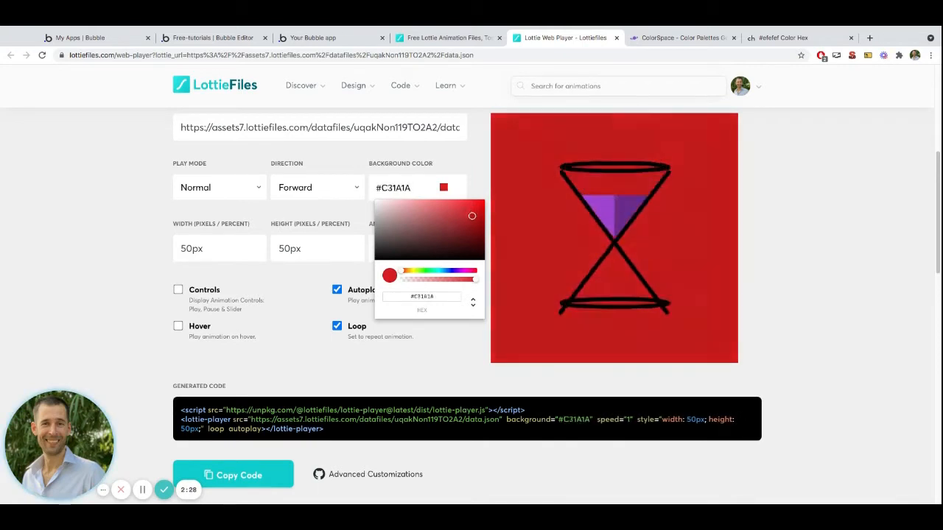
left_click(424, 214)
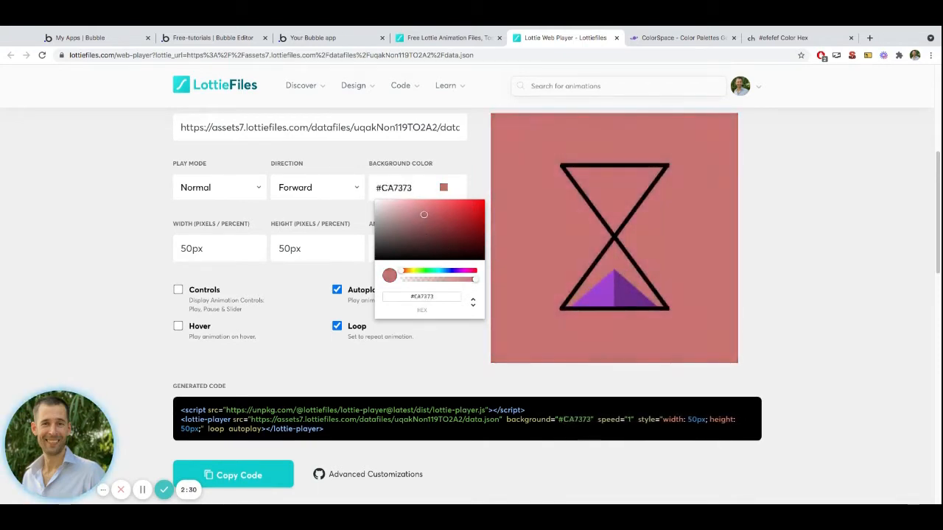
left_click(427, 223)
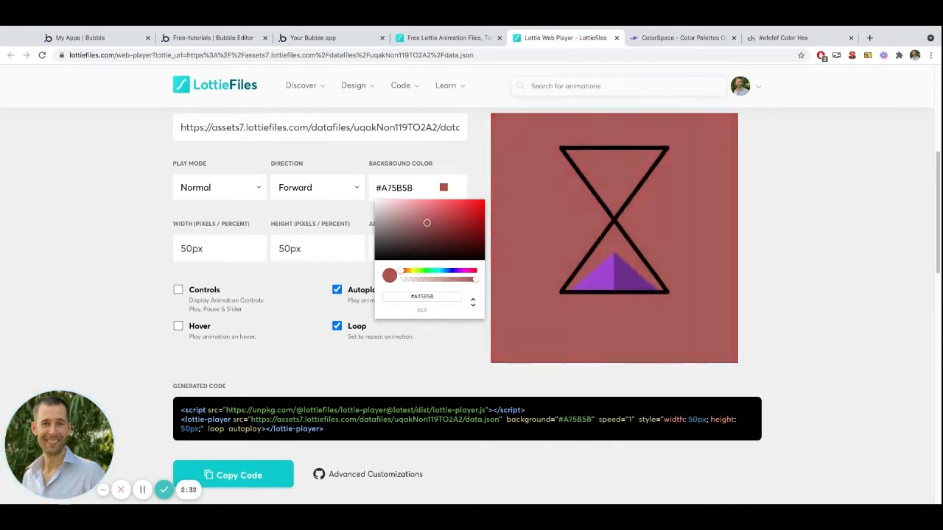
left_click(446, 208)
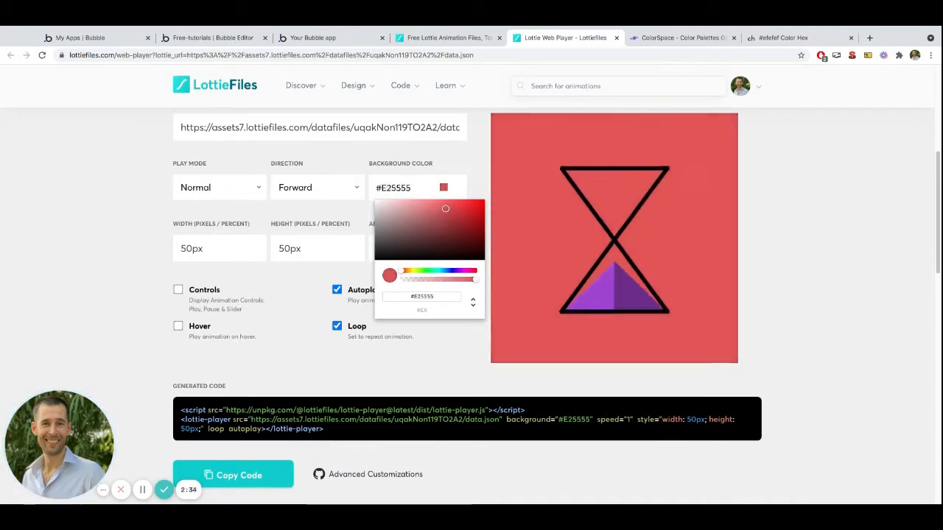
left_click(411, 228)
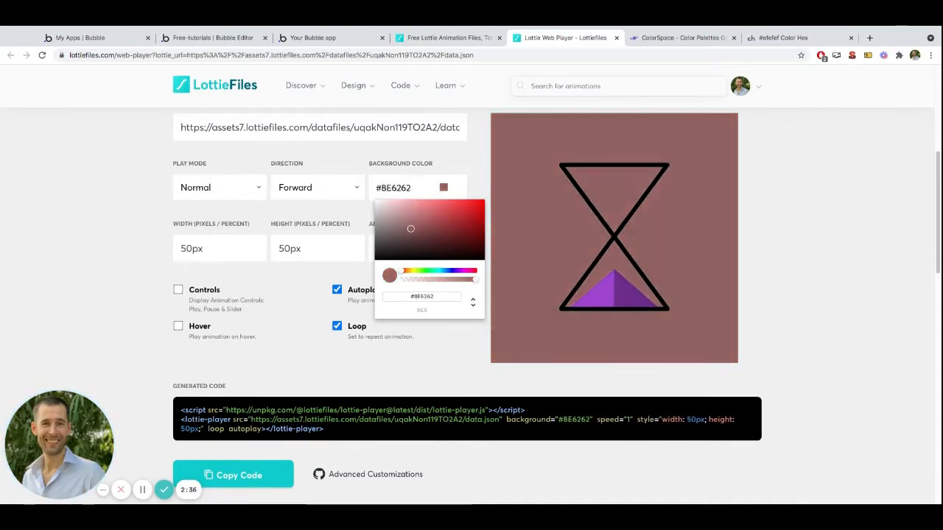
left_click(460, 217)
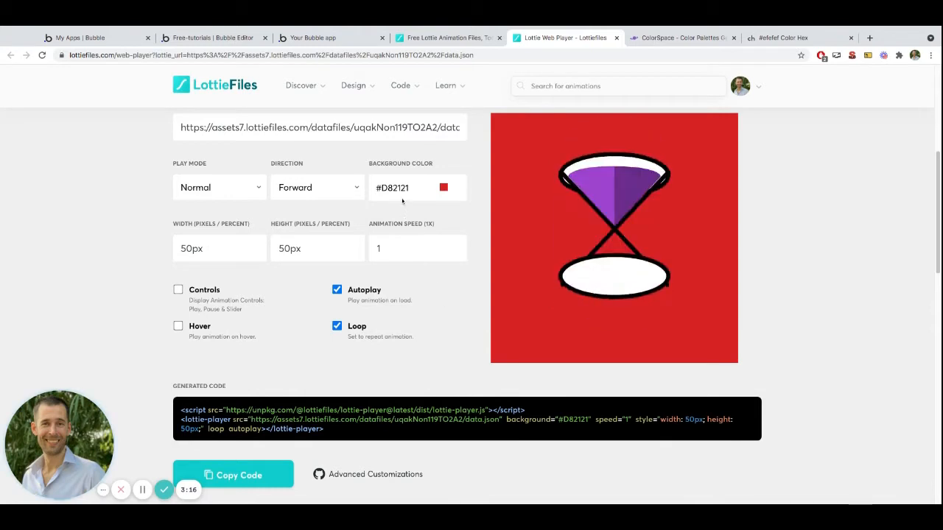
left_click(443, 187)
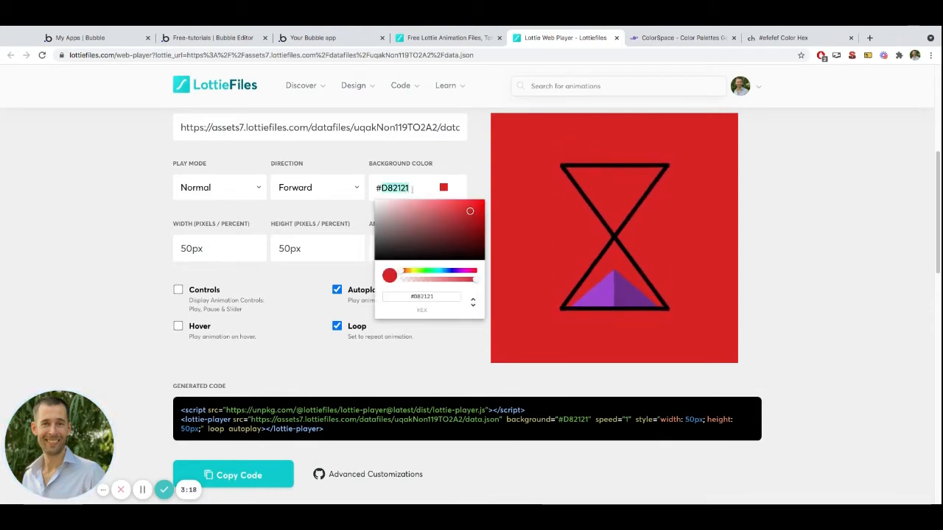
type("transparent")
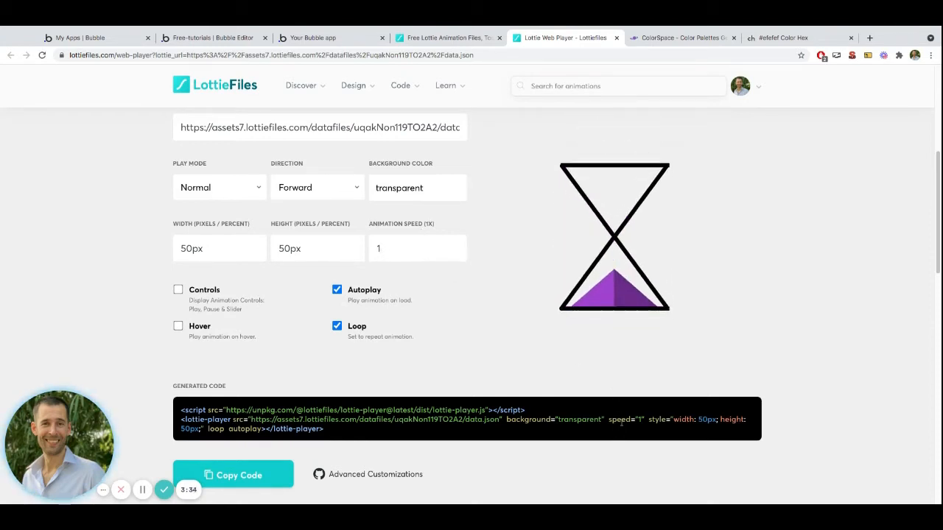
Try an animation speed of 5, then set it back to 1.
left_click(417, 248)
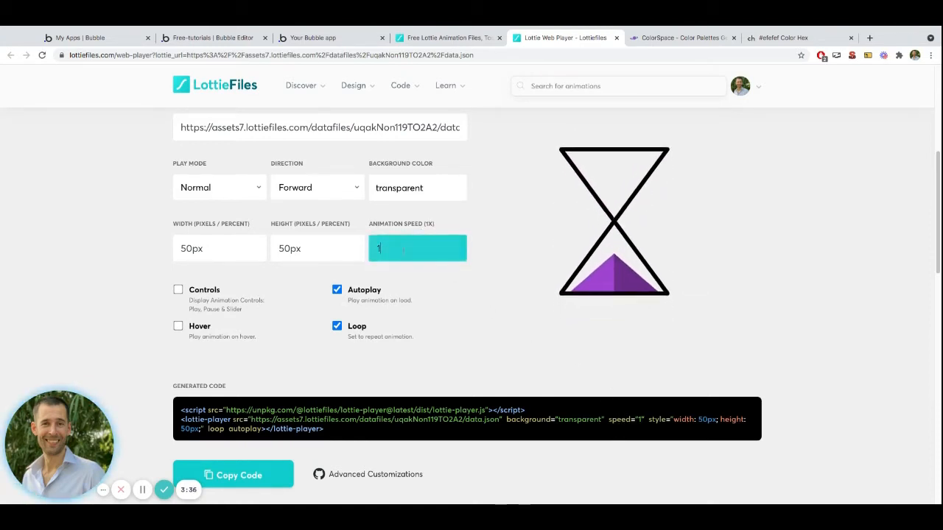
type("5")
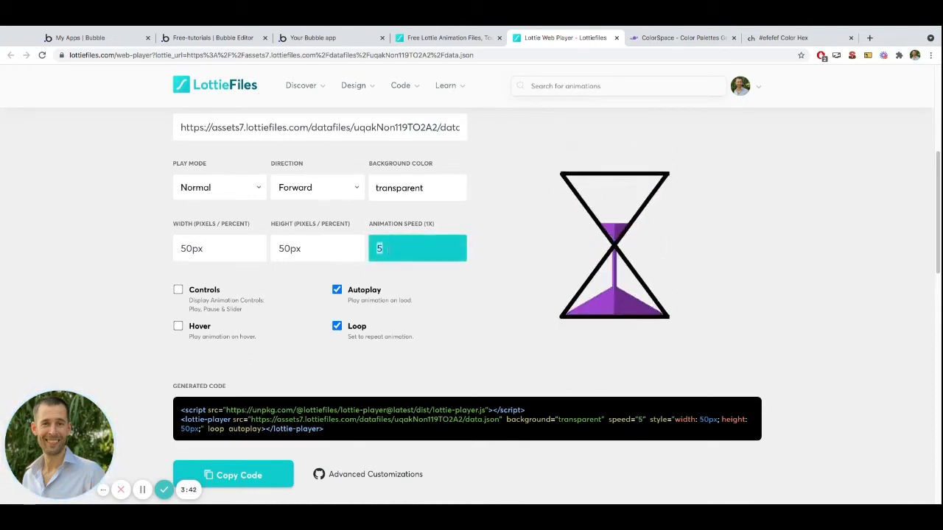
type("1")
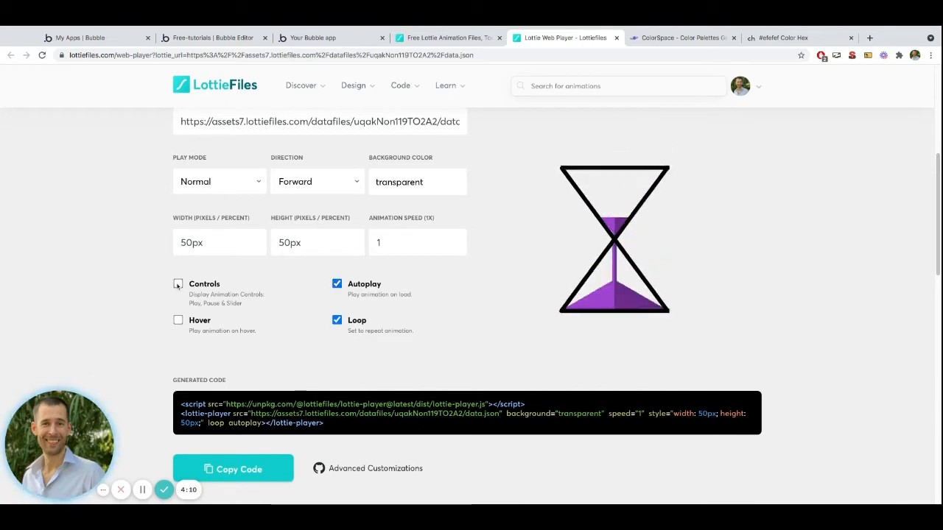
Copy the generated lottie-player code and go to the Bubble editor.
left_click(178, 284)
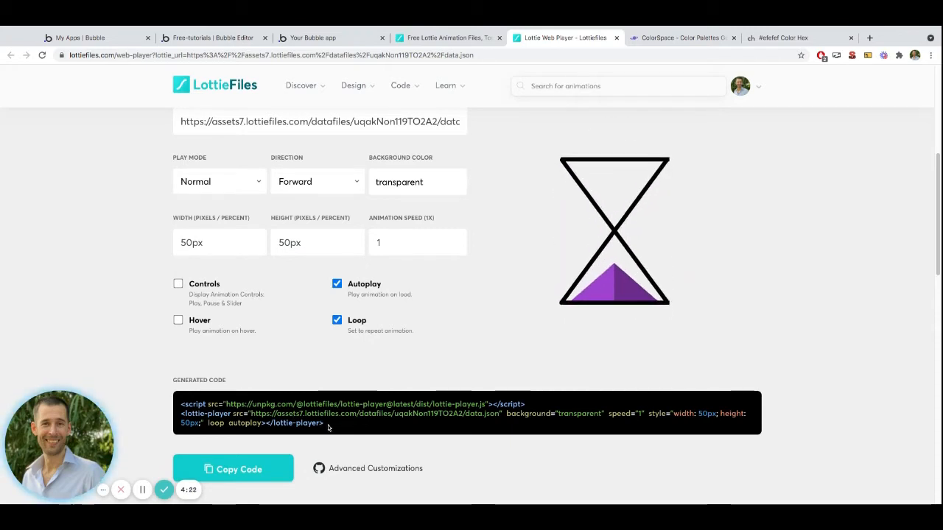
triple_click(332, 413)
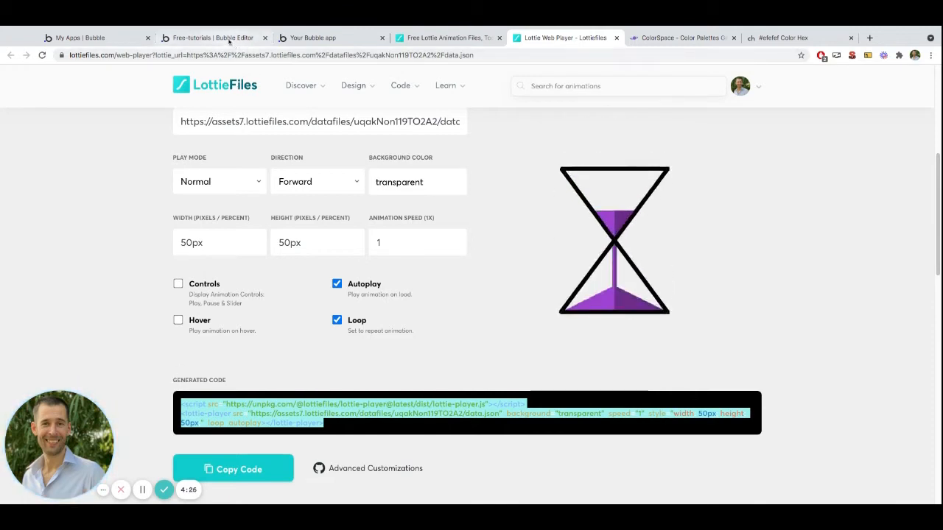
left_click(213, 38)
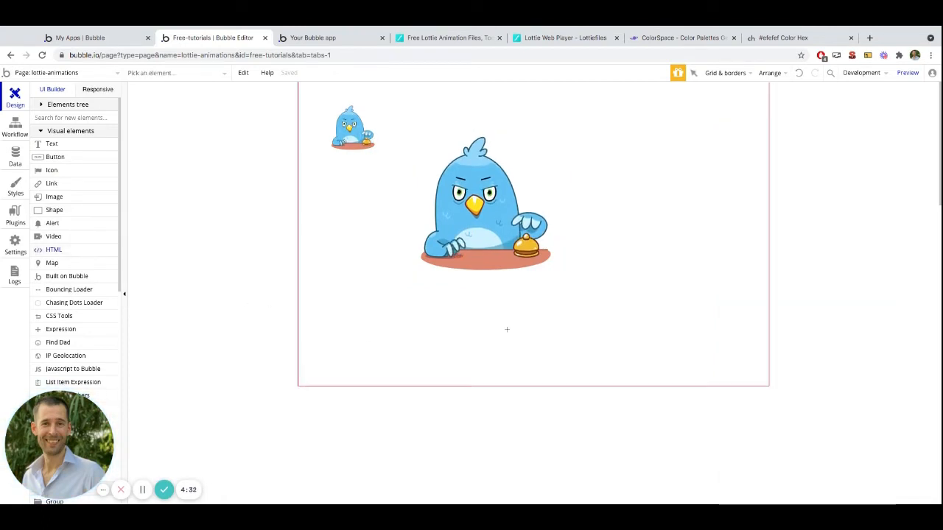
Draw an HTML element right of the bird, paste the hourglass code at 250px, and preview it.
left_click_drag(592, 131, 713, 243)
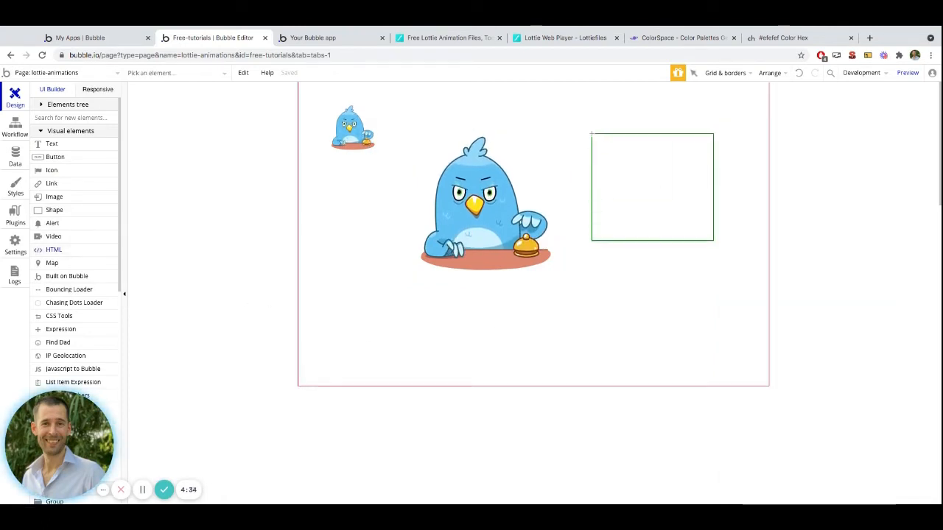
left_click(652, 186)
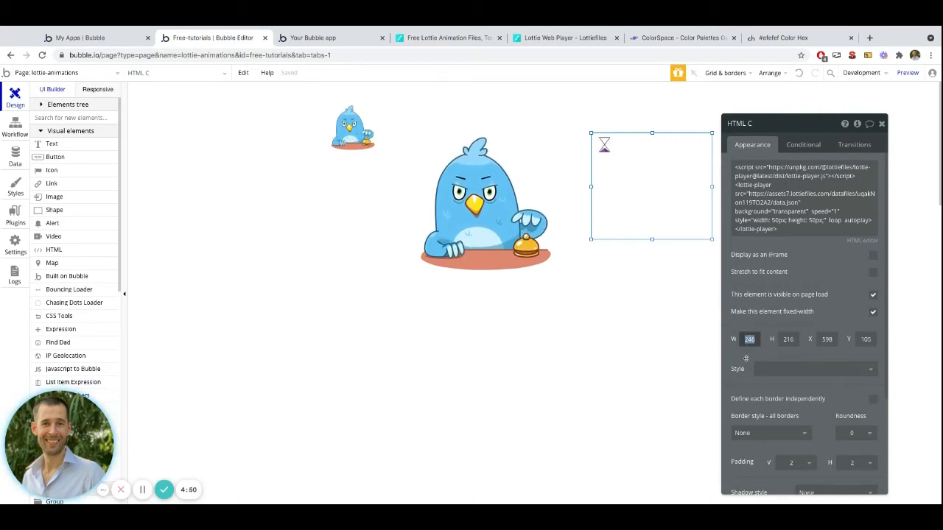
type("5")
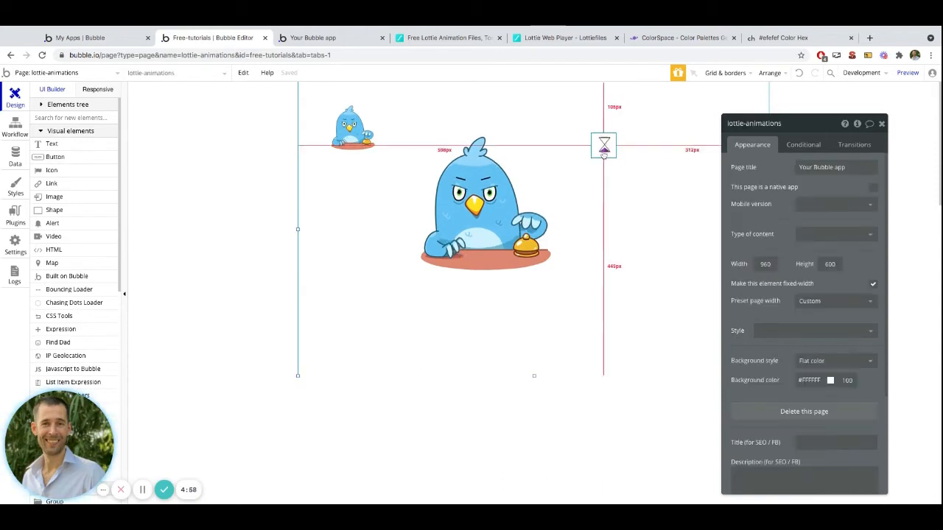
left_click(604, 145)
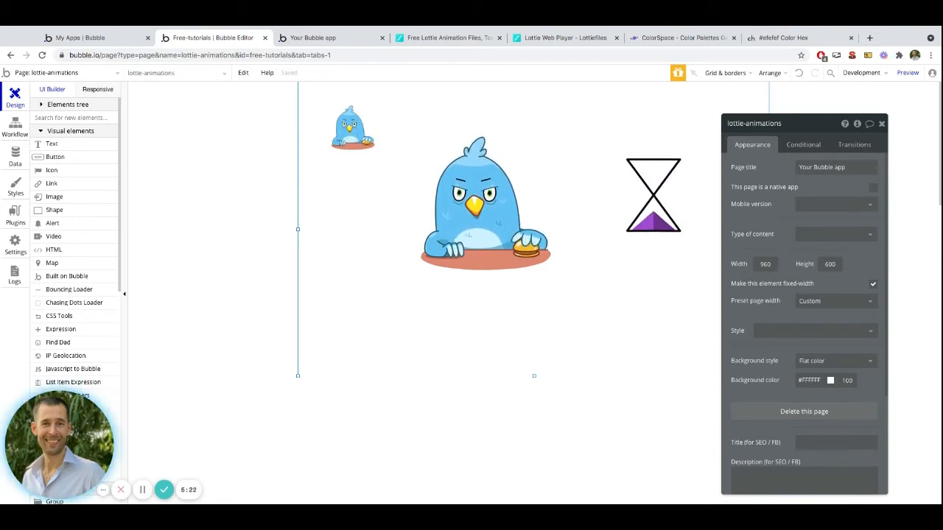
left_click(652, 195)
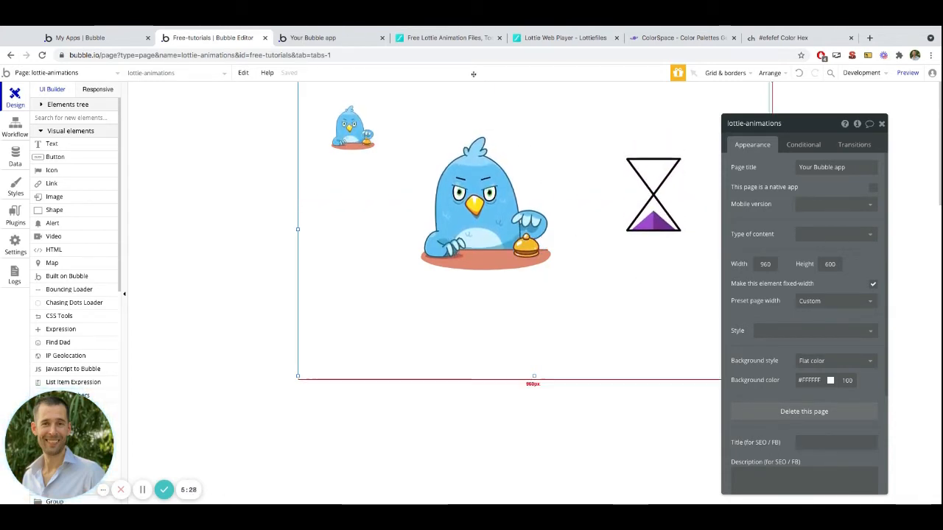
left_click(447, 37)
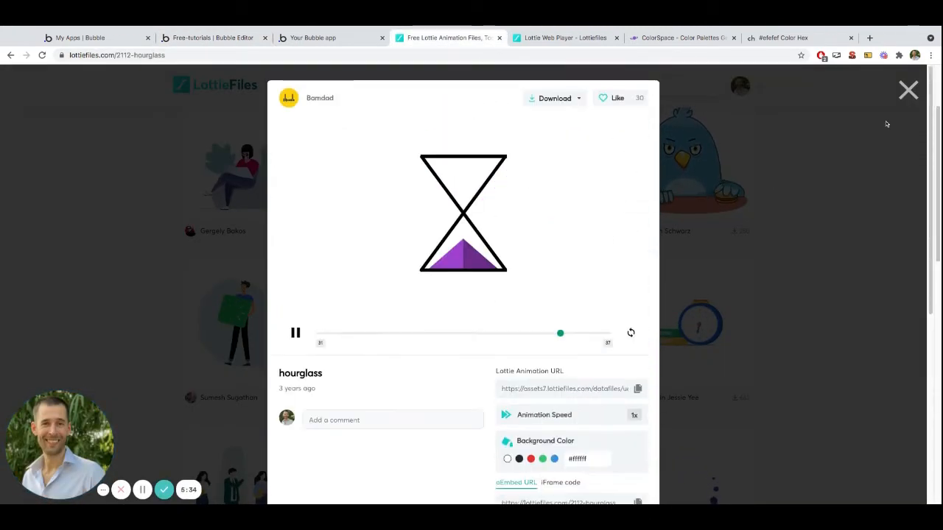
Reopen the hourglass preview and launch Edit Layer Colors in the Lottie Editor.
left_click(908, 89)
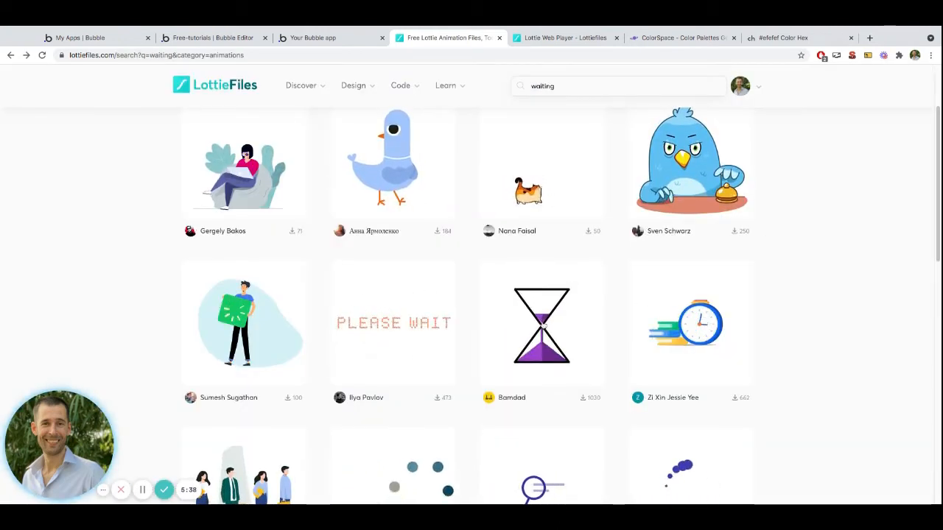
left_click(542, 324)
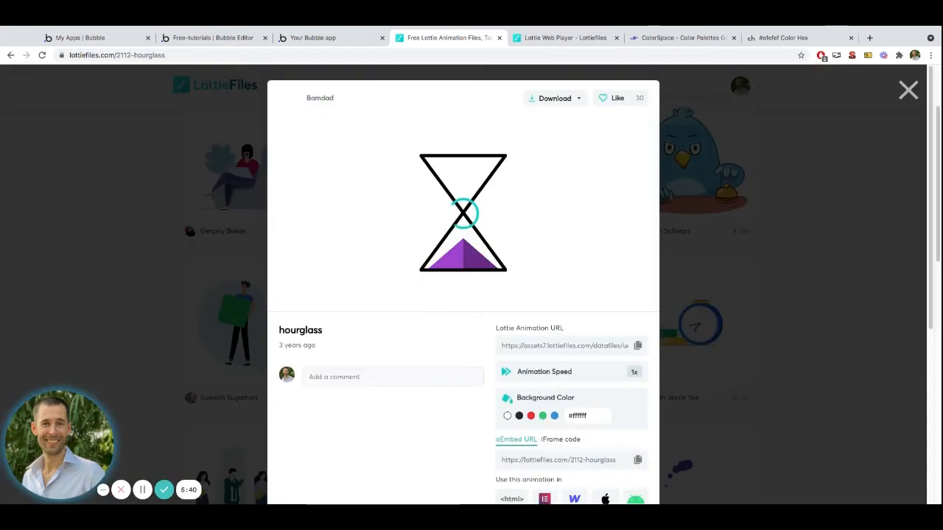
scroll("down", 3)
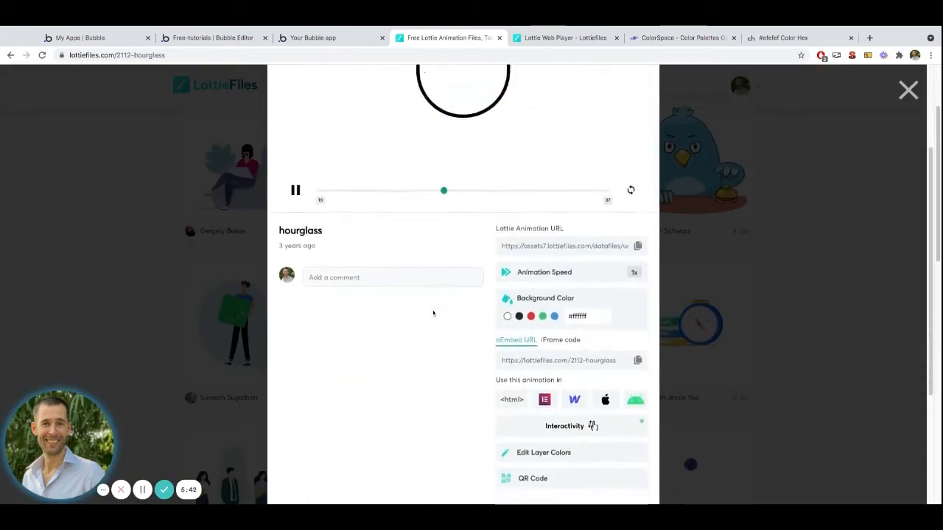
scroll("down", 3)
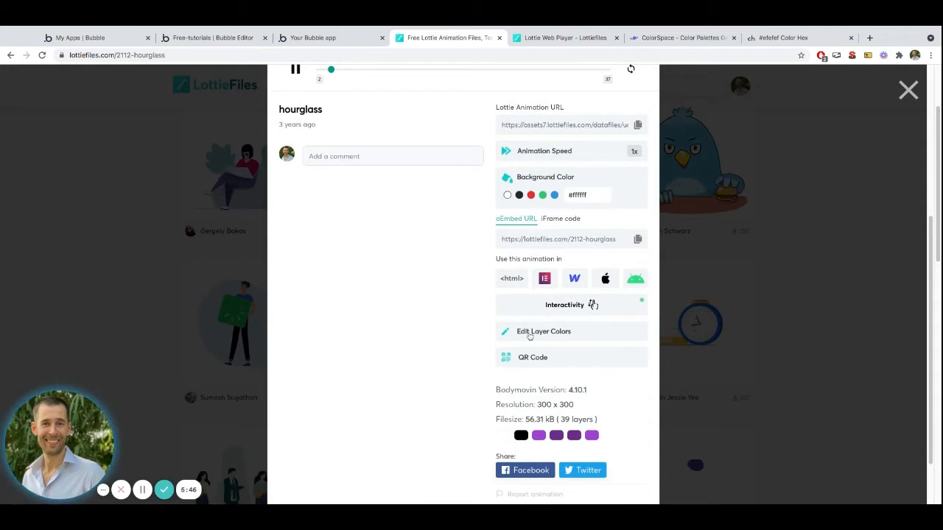
left_click(544, 331)
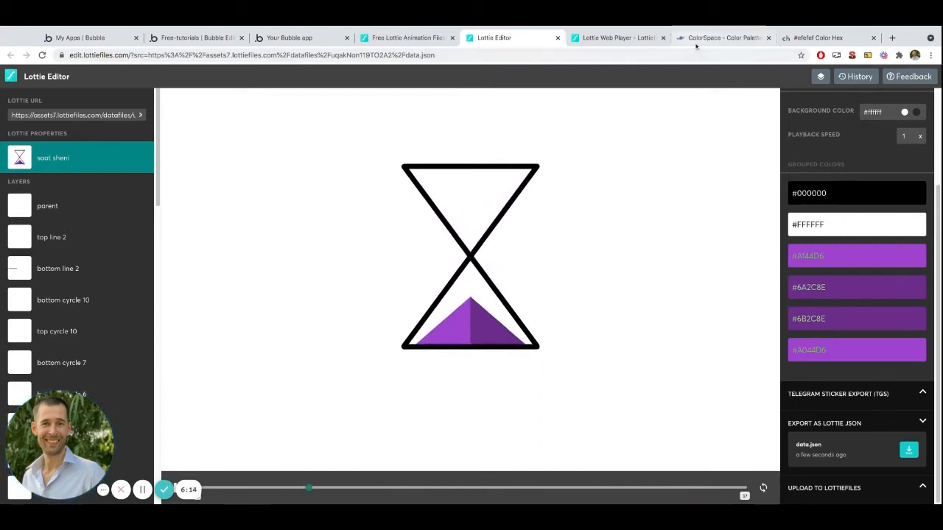
Copy the blue's hex value from ColorSpace's colour picker.
left_click(722, 38)
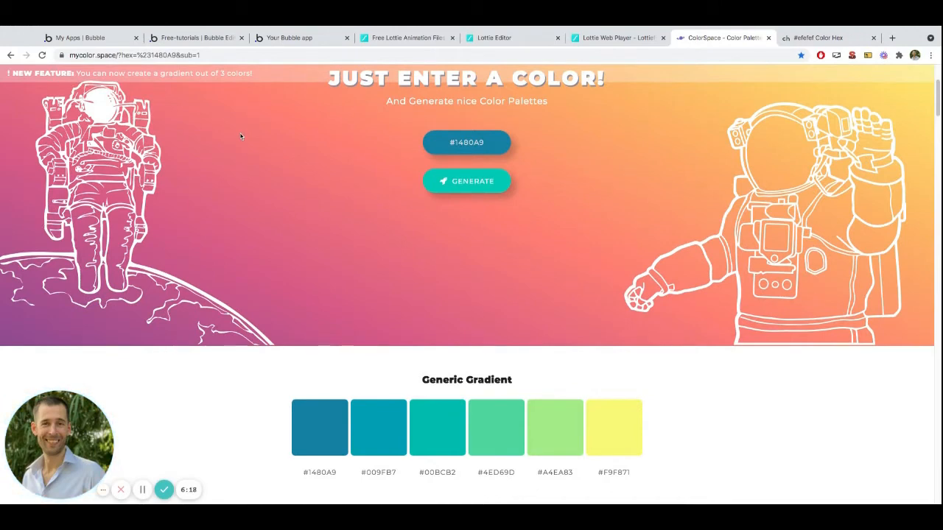
left_click(468, 142)
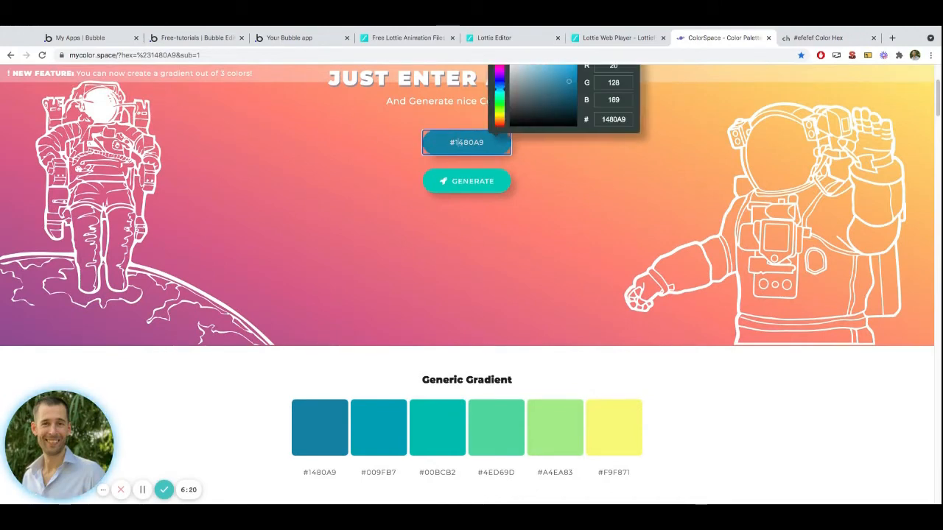
double_click(466, 143)
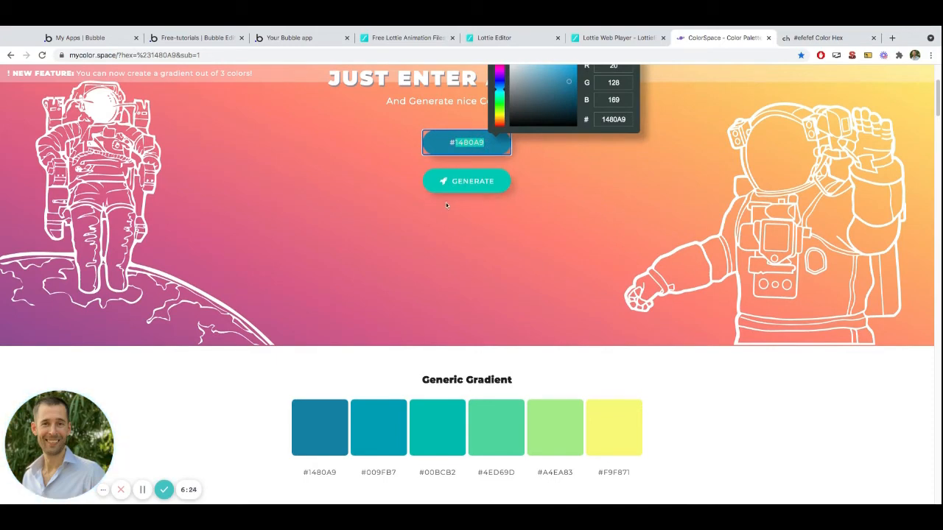
Look up 1480A9 on color-hex.com and scroll to its shades and tints.
left_click(818, 38)
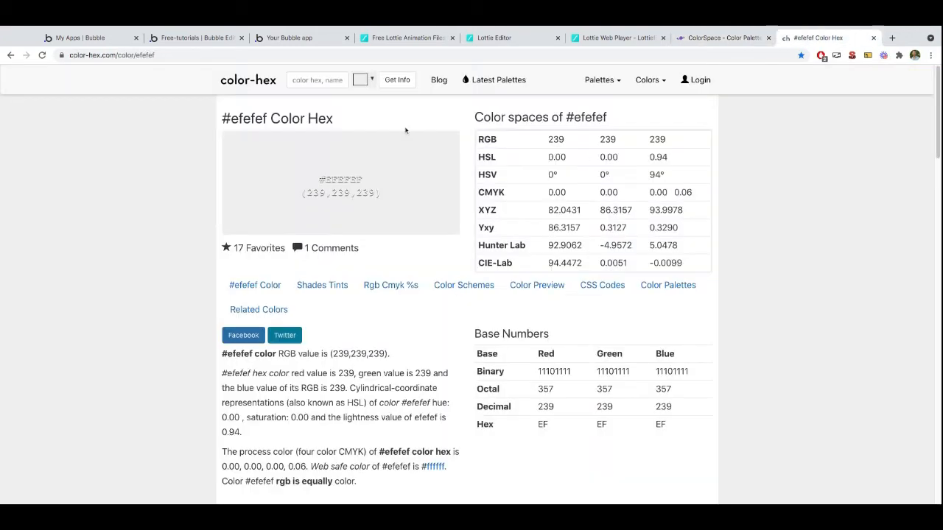
type("1480A9")
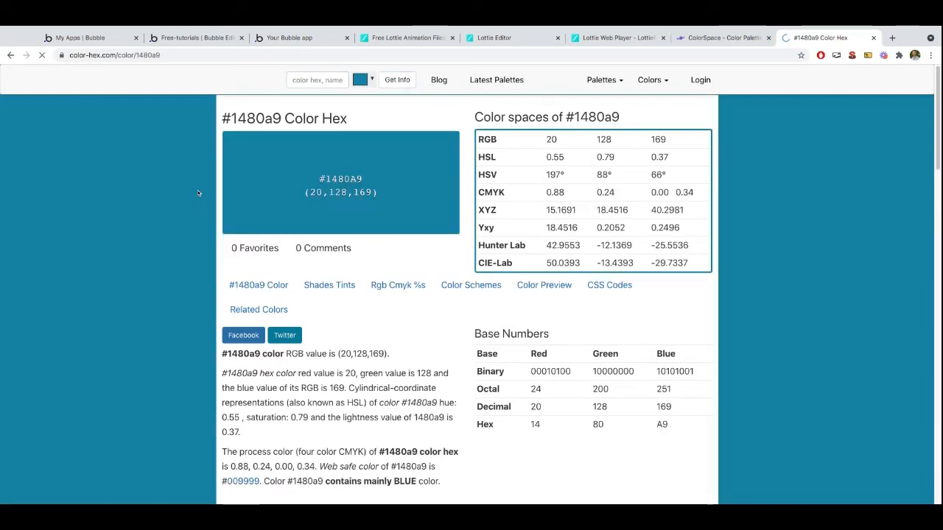
scroll("down", 3)
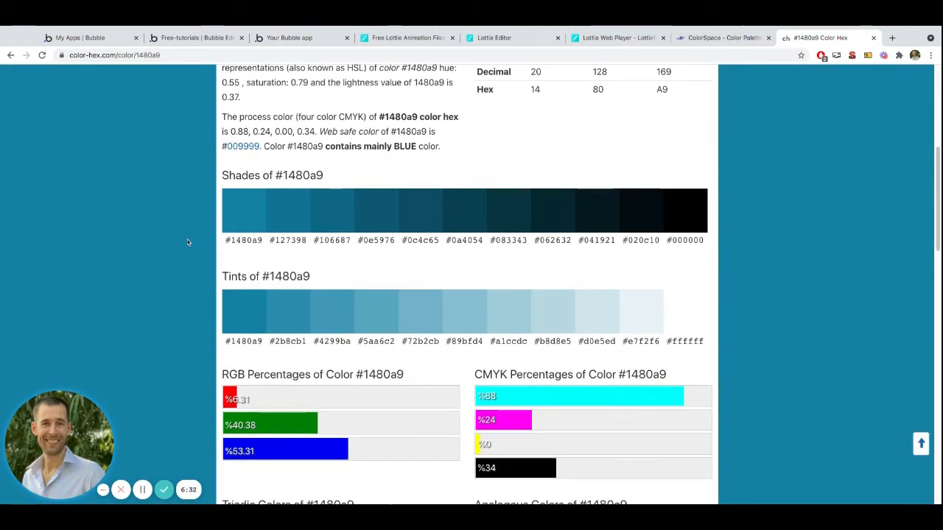
scroll("down", 3)
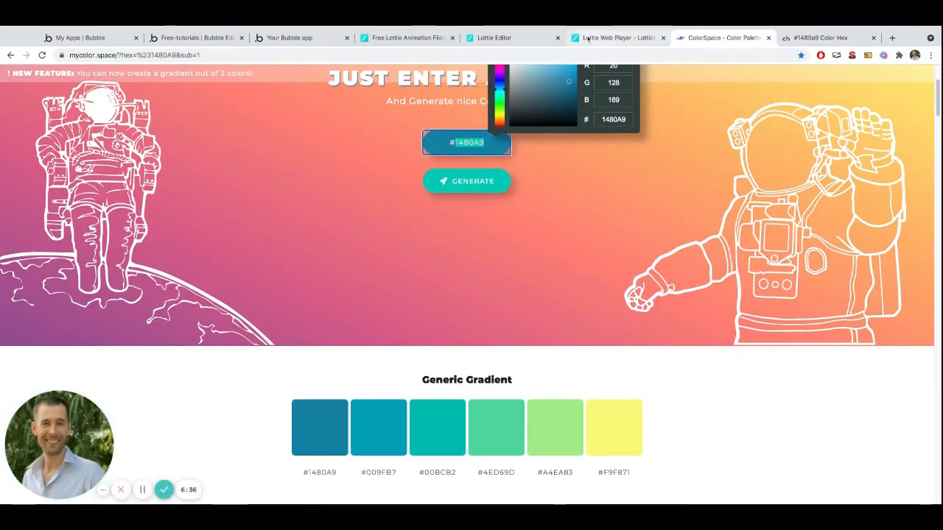
left_click(494, 38)
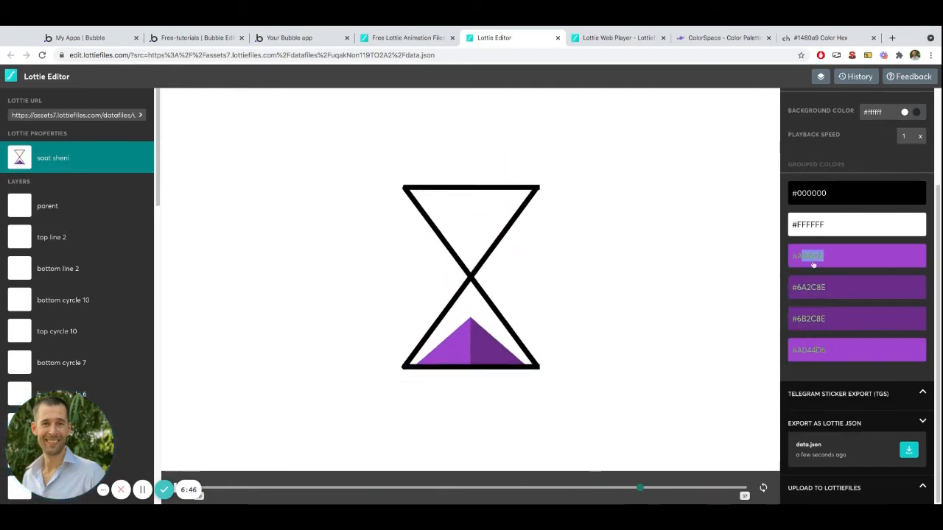
Replace grouped colour #A144D6 with #1480A9.
left_click(856, 255)
type("#1480A9")
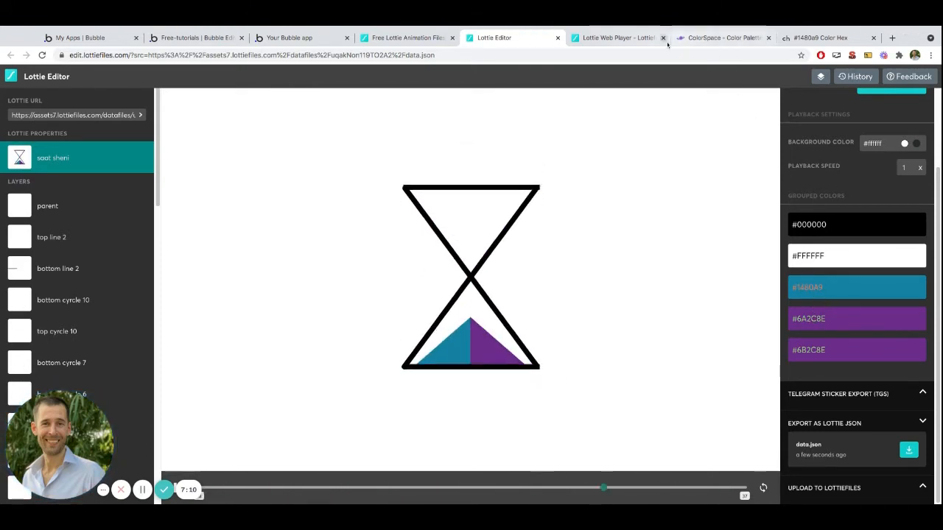
Copy shade #0e5976 from color-hex and apply it to the #6A2C8E swatch.
left_click(825, 37)
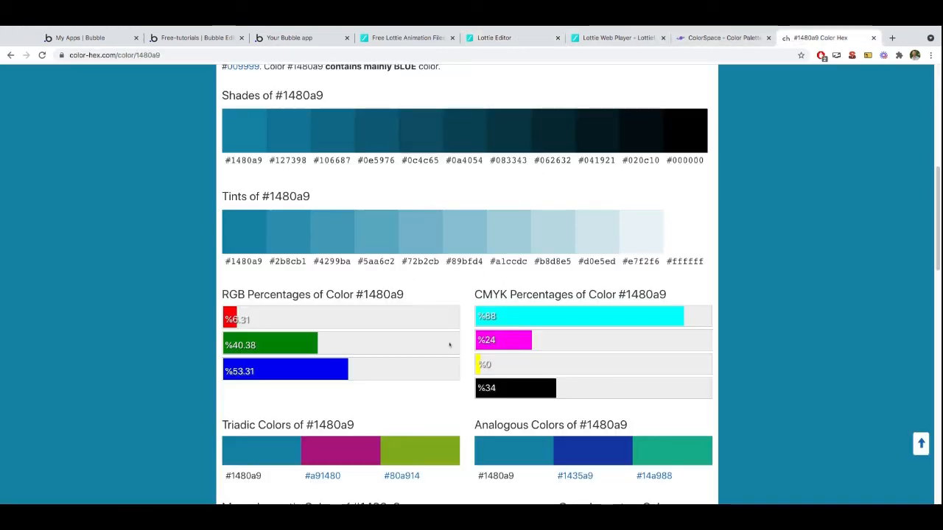
scroll("down", 3)
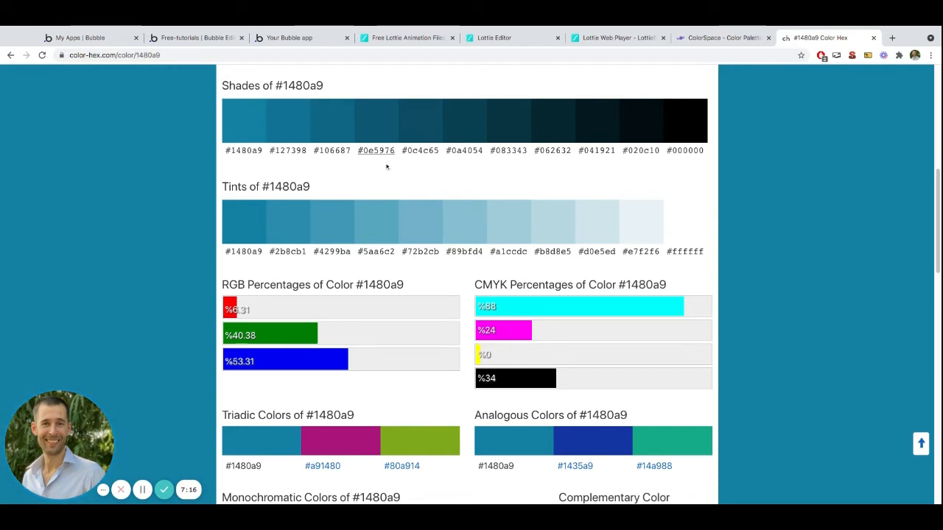
double_click(376, 151)
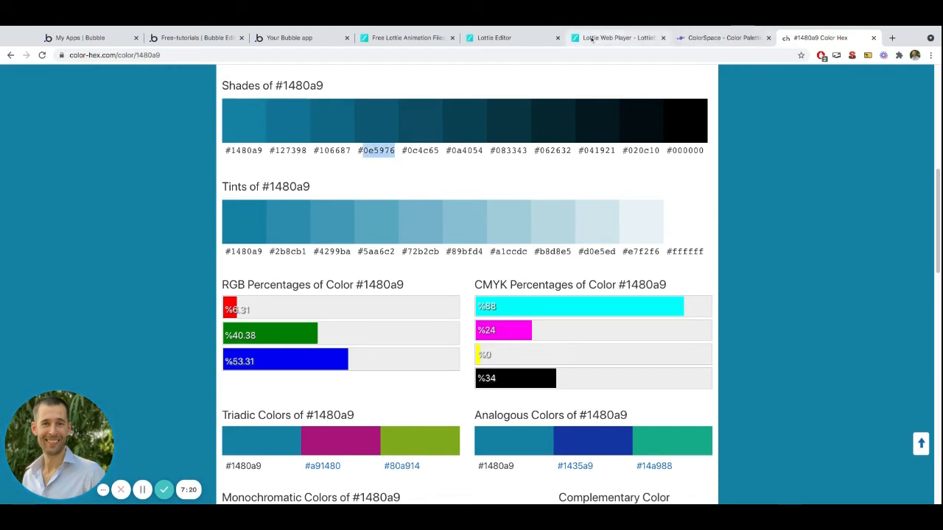
left_click(494, 37)
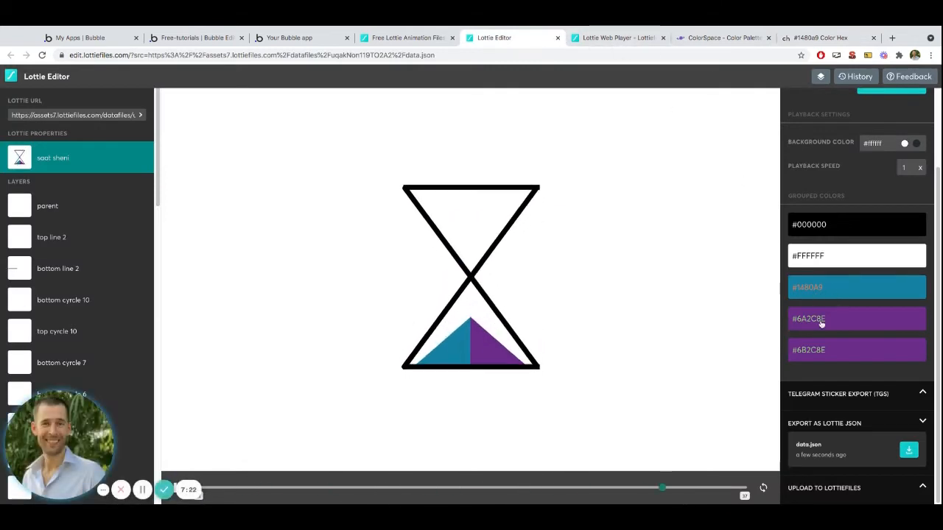
left_click(856, 319)
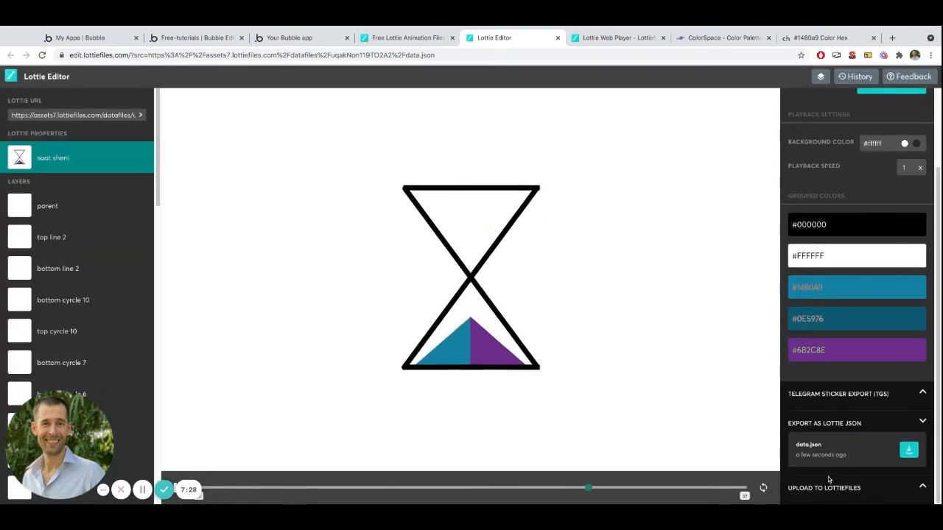
left_click(856, 350)
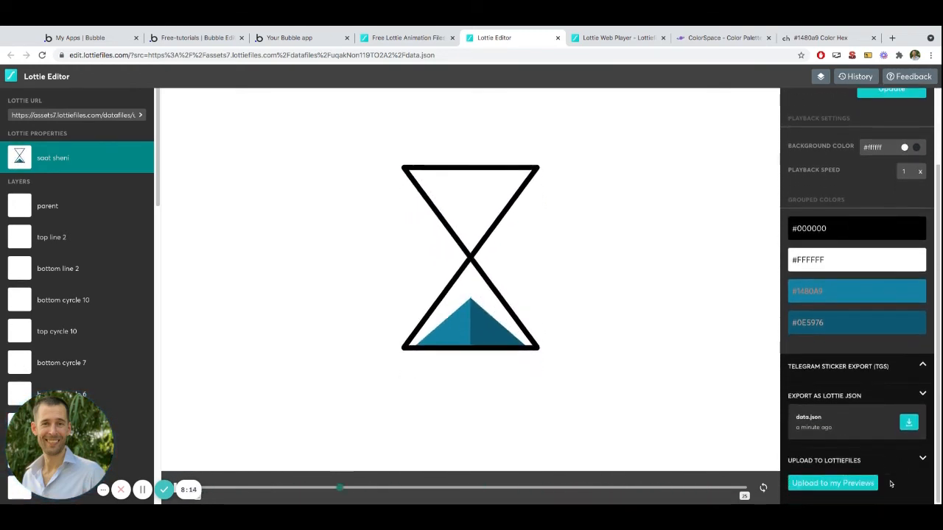
Upload the blue hourglass to my Previews and copy its asset link.
left_click(832, 483)
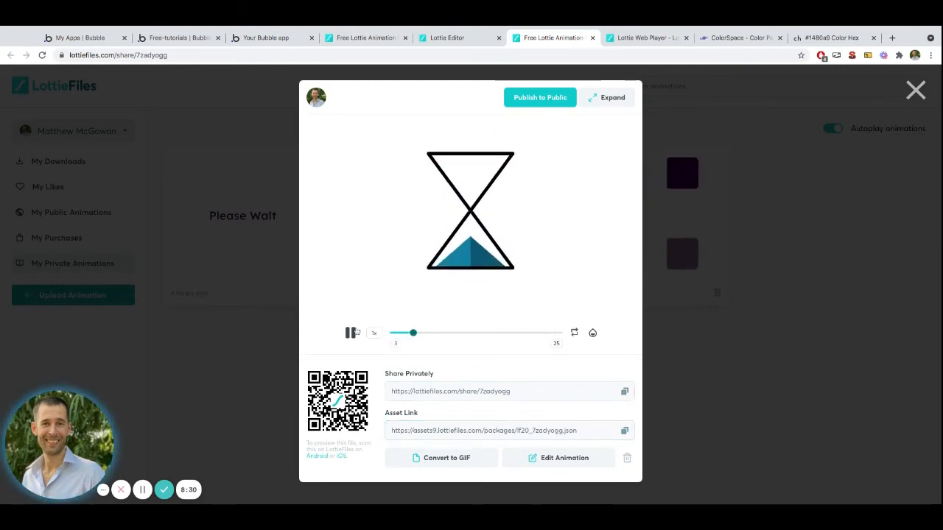
left_click(352, 333)
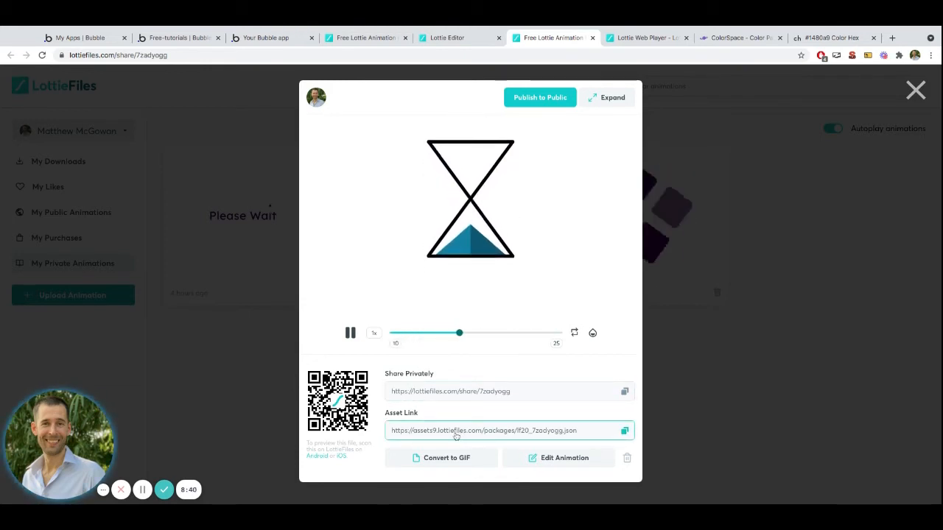
left_click(624, 430)
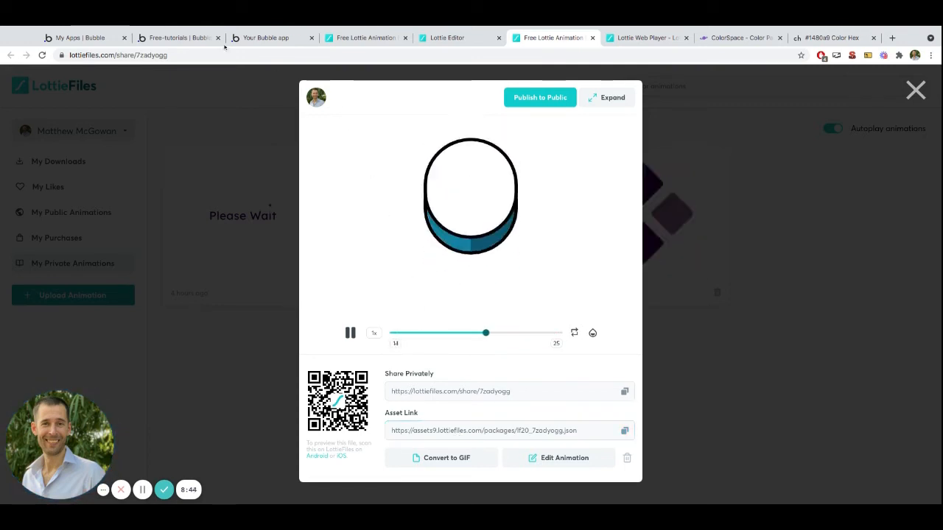
left_click(179, 38)
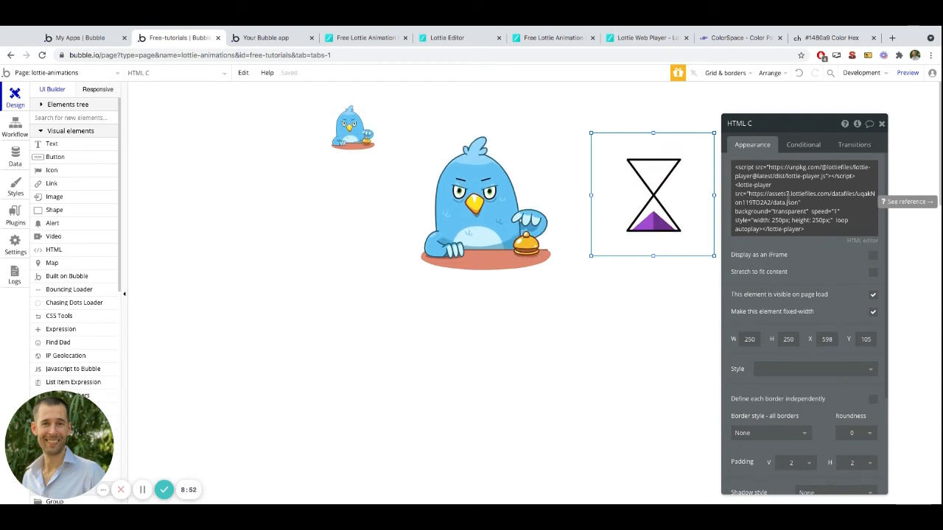
Open the hourglass HTML element's embed code, still using the purple asset URL.
left_click(799, 203)
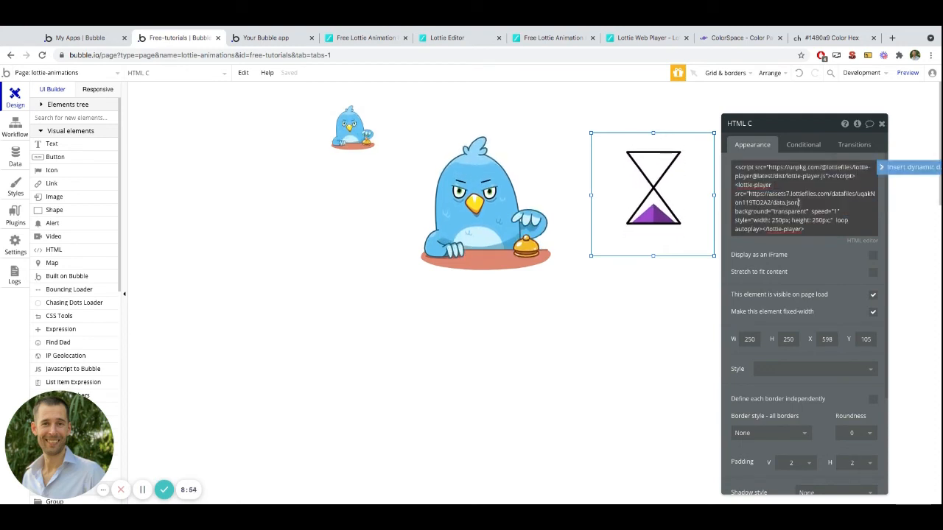